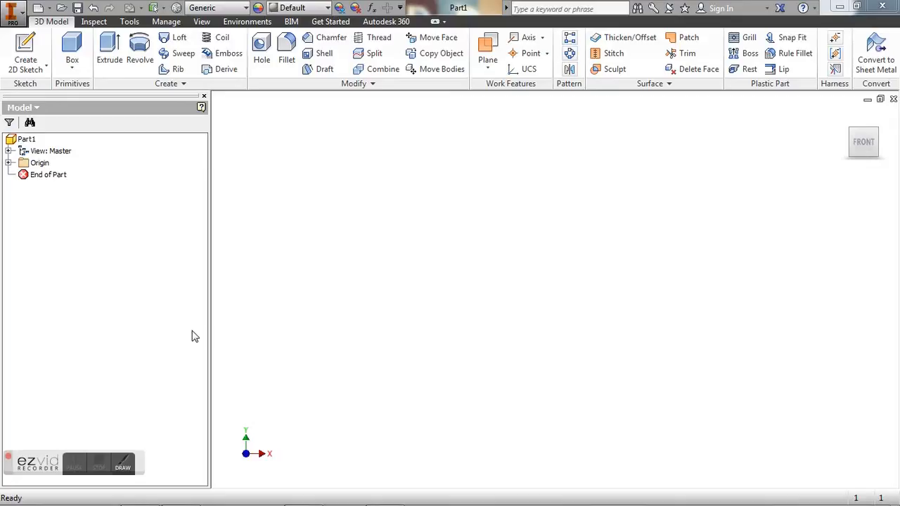
{"action": "mouse_move", "coordinate": [195, 331]}
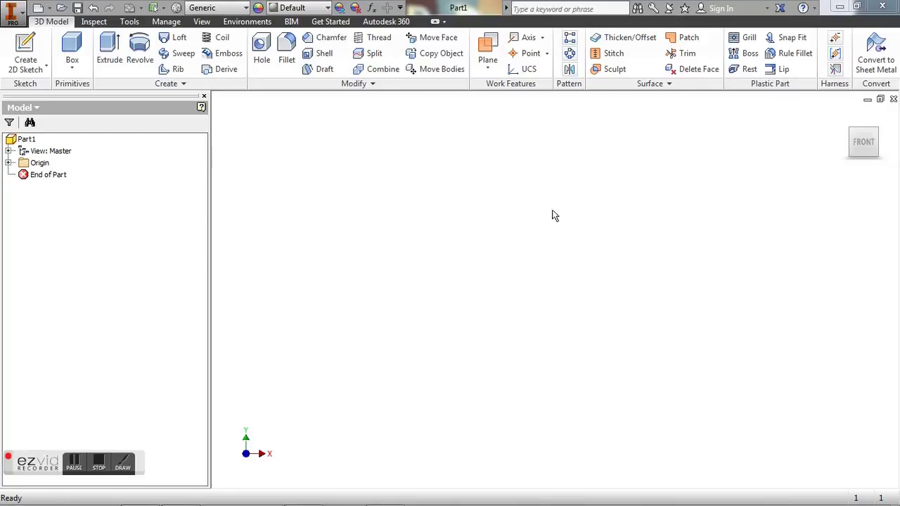
{"action": "mouse_move", "coordinate": [385, 249]}
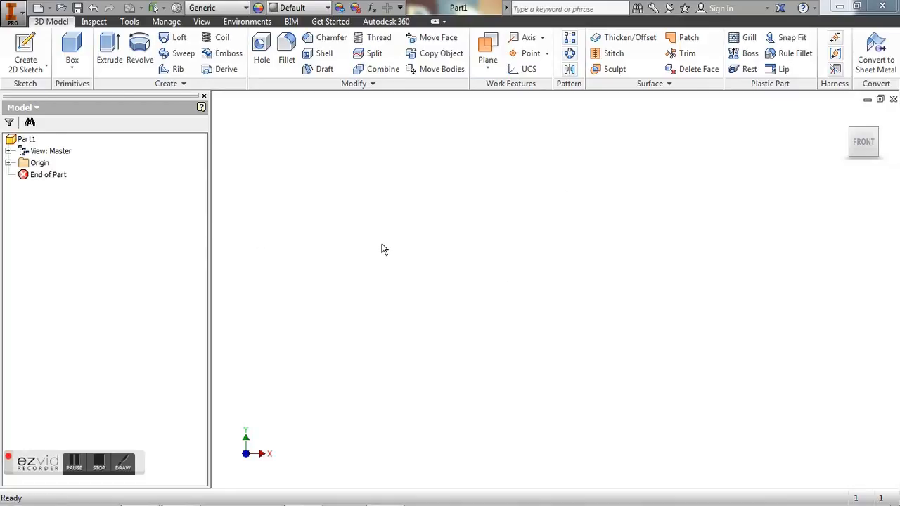
{"action": "mouse_move", "coordinate": [366, 225]}
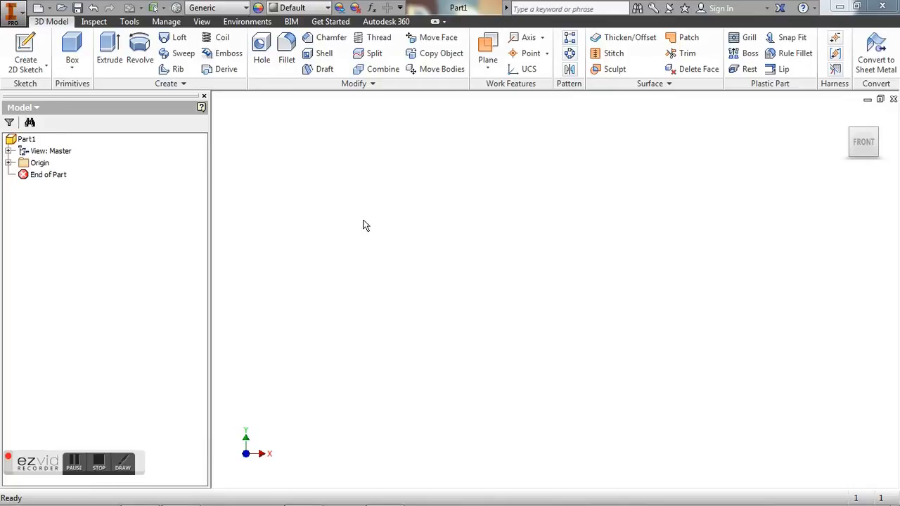
{"action": "mouse_move", "coordinate": [415, 237]}
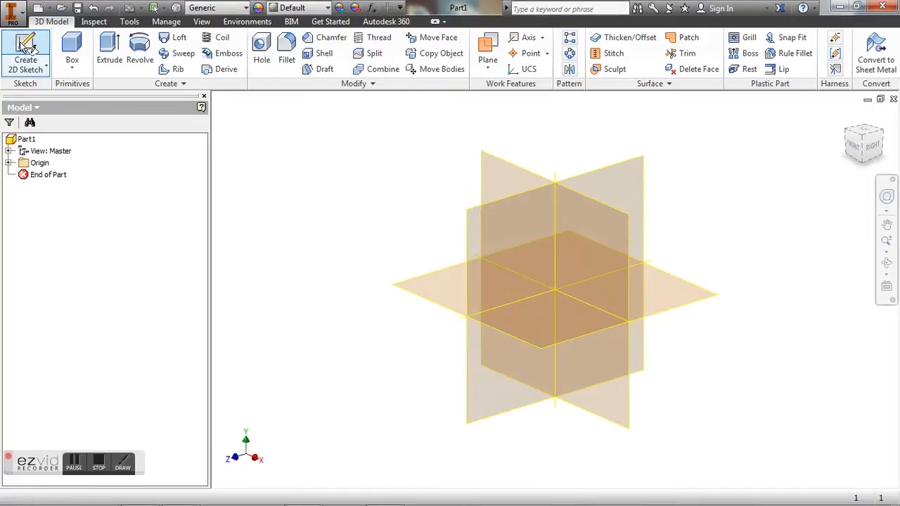
{"action": "mouse_move", "coordinate": [496, 225]}
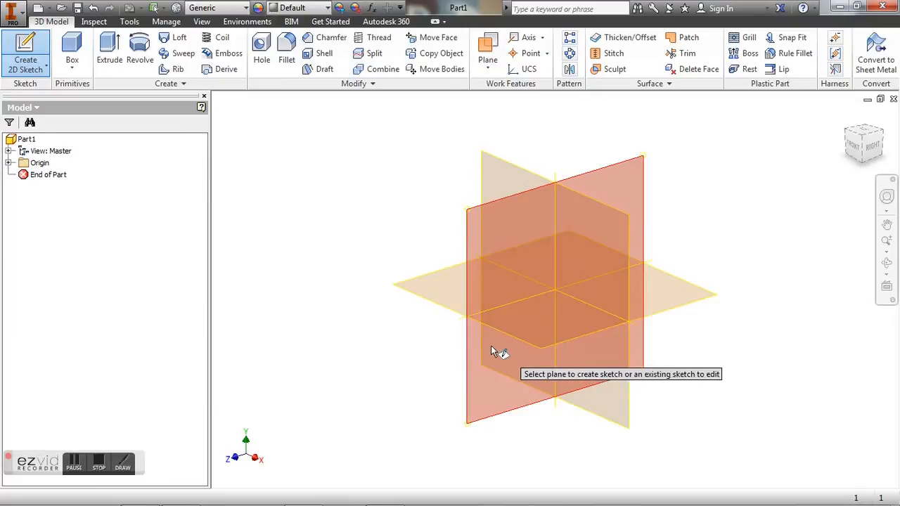
{"action": "mouse_move", "coordinate": [434, 300]}
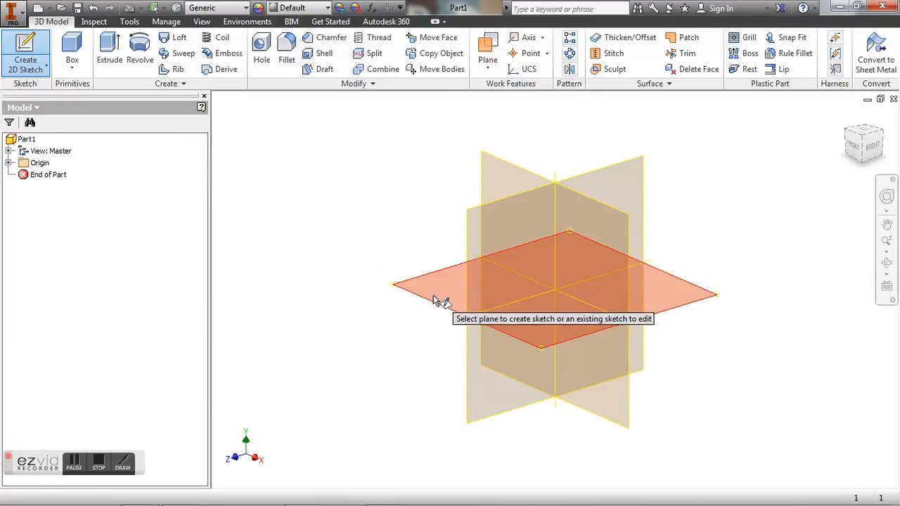
{"action": "mouse_move", "coordinate": [428, 314]}
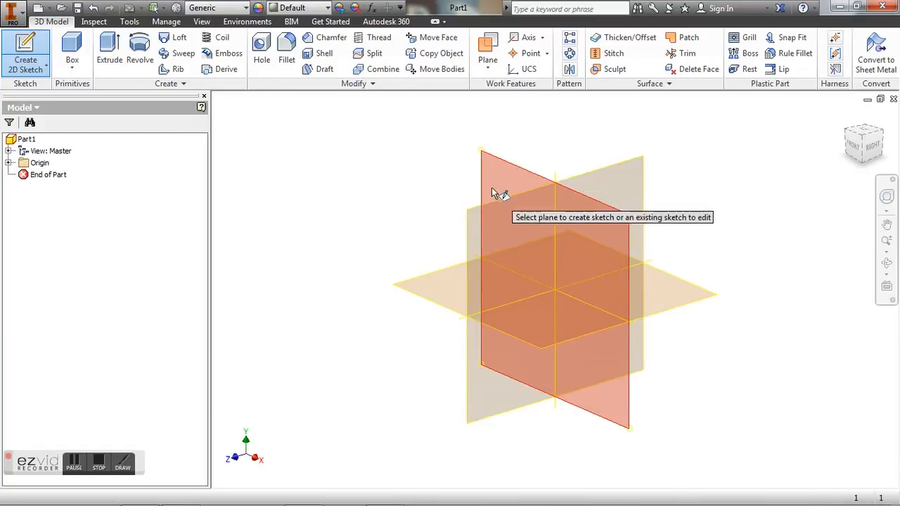
{"action": "mouse_move", "coordinate": [513, 181]}
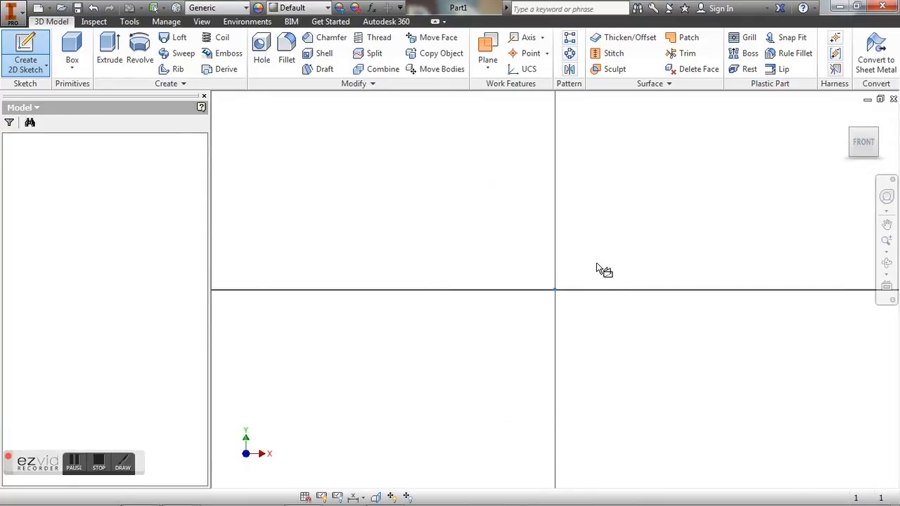
- Enter the new Sketch1 on the selected plane with the sketch drawing tools available
{"action": "left_click", "coordinate": [27, 47]}
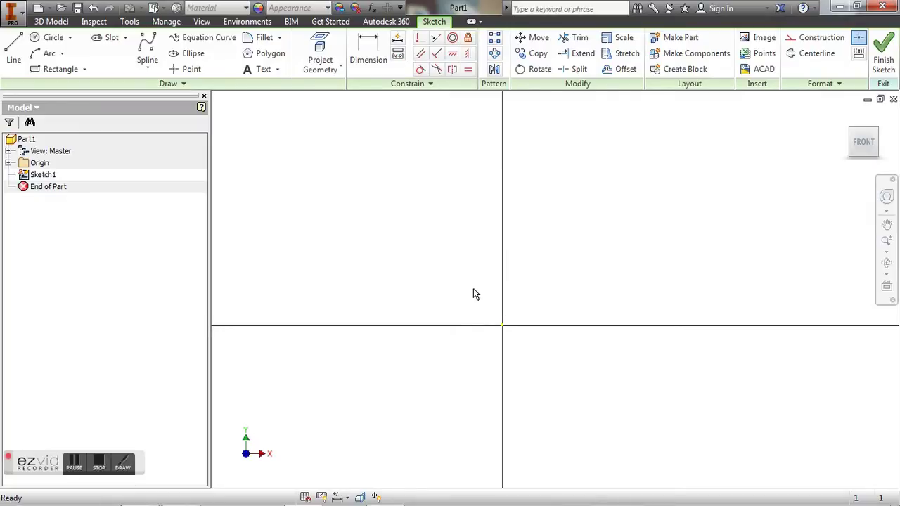
- Draw the closed notched outline from the origin with Line, ending the right side vertically
{"action": "left_click", "coordinate": [9, 60]}
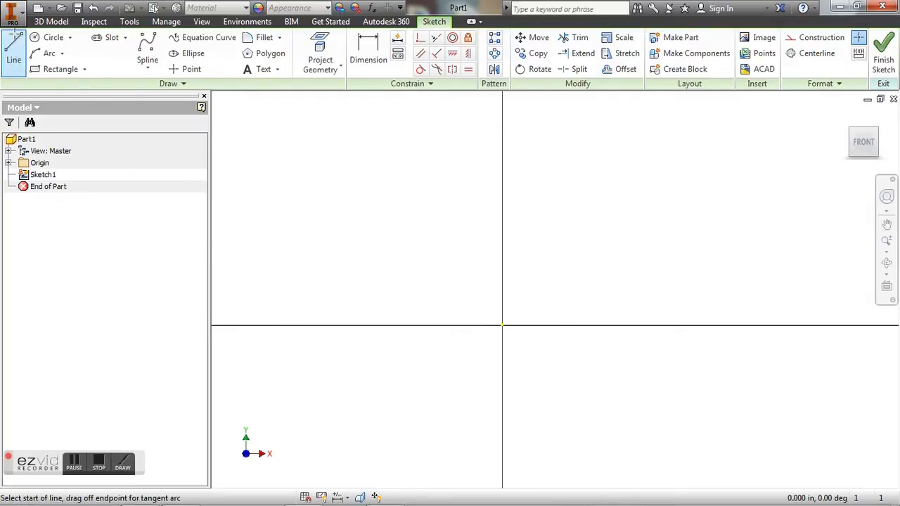
{"action": "mouse_move", "coordinate": [397, 384]}
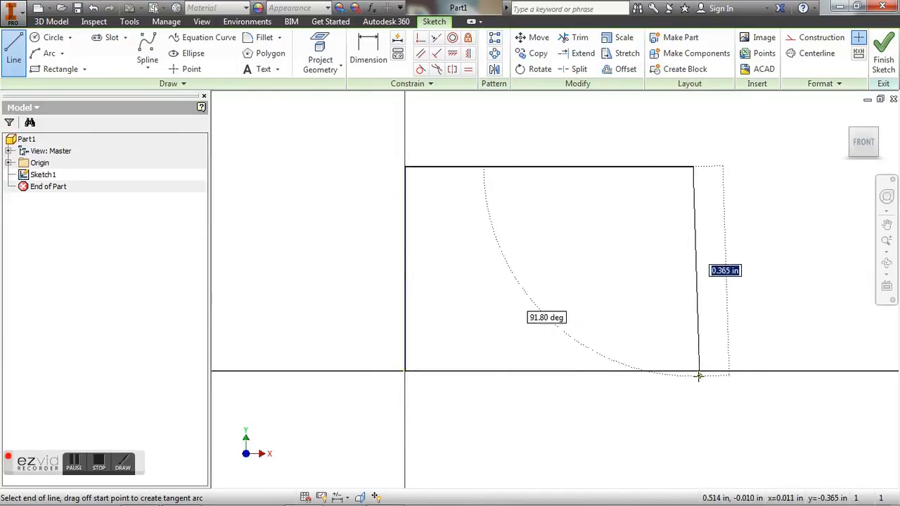
{"action": "left_click_drag", "start_coordinate": [699, 376], "coordinate": [715, 350]}
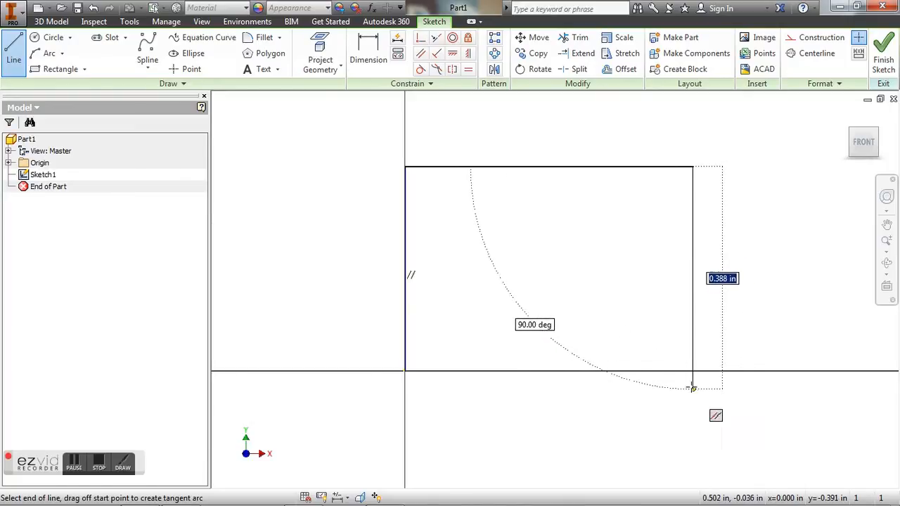
{"action": "left_click_drag", "start_coordinate": [692, 387], "coordinate": [693, 370]}
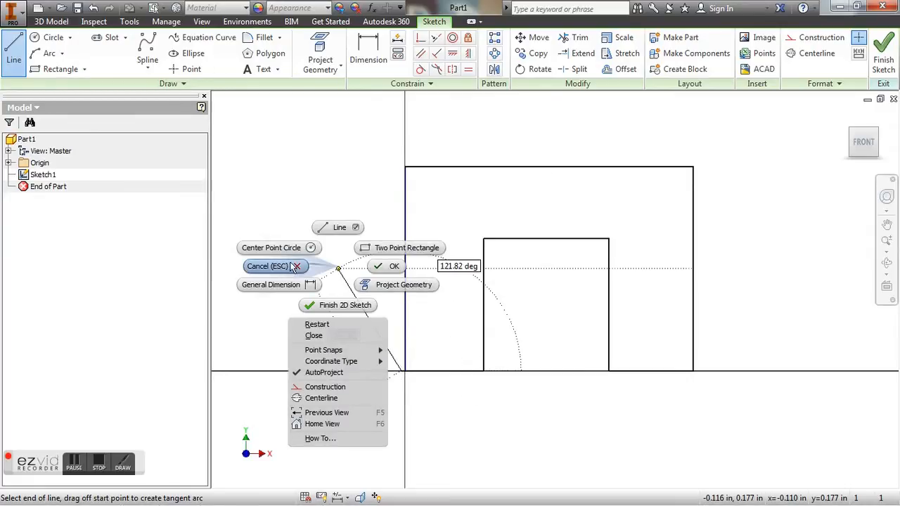
{"action": "left_click", "coordinate": [272, 266]}
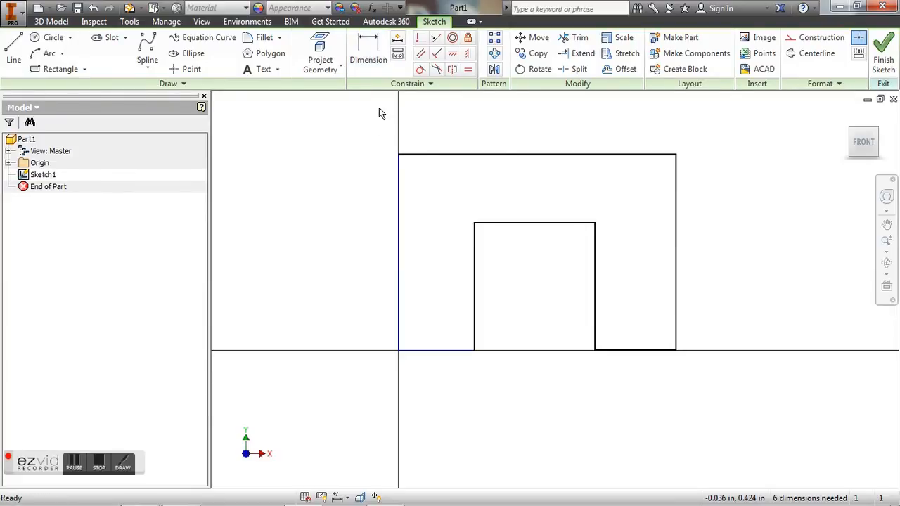
{"action": "mouse_move", "coordinate": [368, 59]}
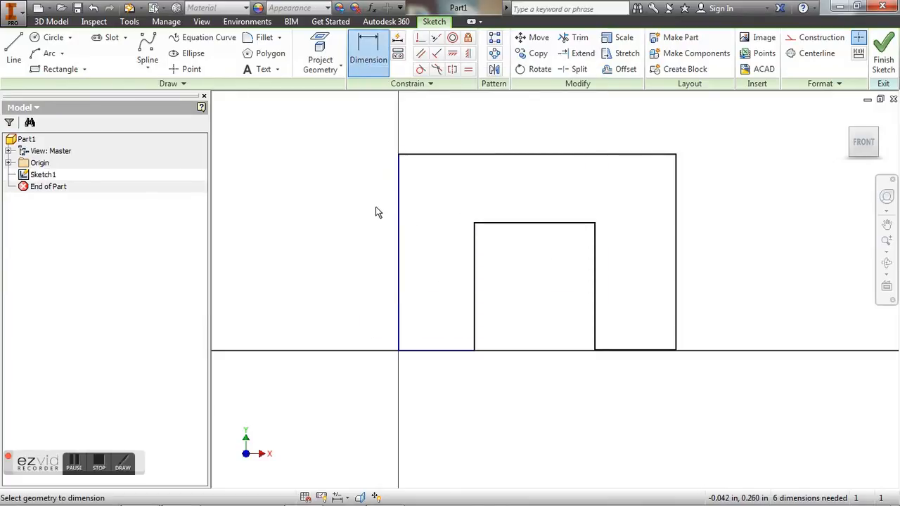
- Dimension the outline's top edge to a width of 2.250 in
{"action": "left_click_drag", "start_coordinate": [378, 212], "coordinate": [524, 257]}
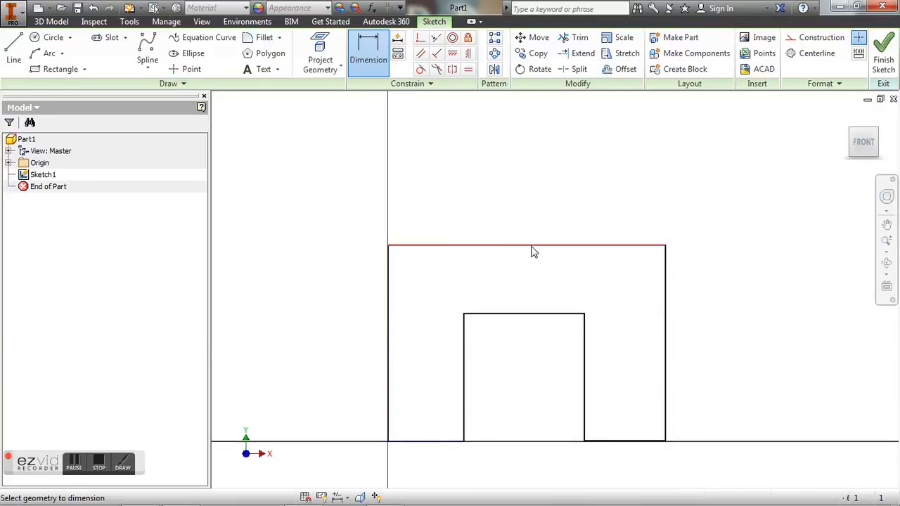
{"action": "left_click", "coordinate": [526, 249]}
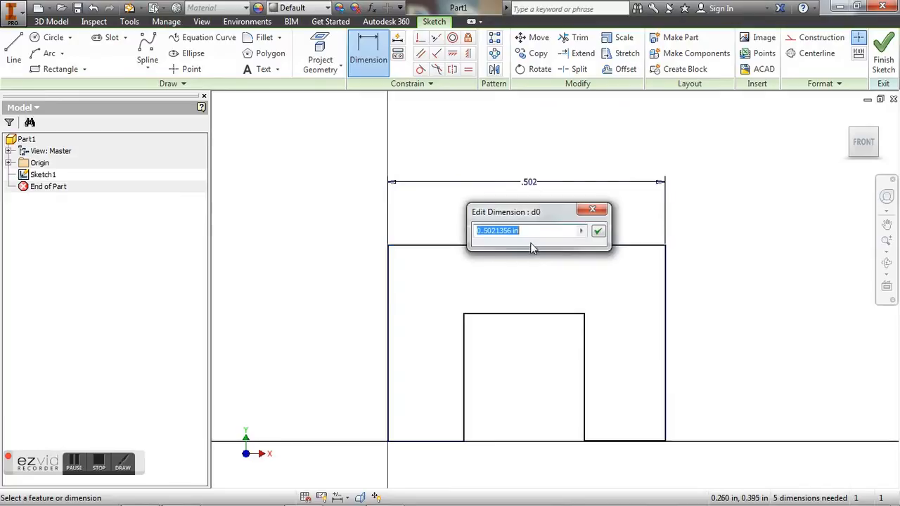
{"action": "mouse_move", "coordinate": [515, 221]}
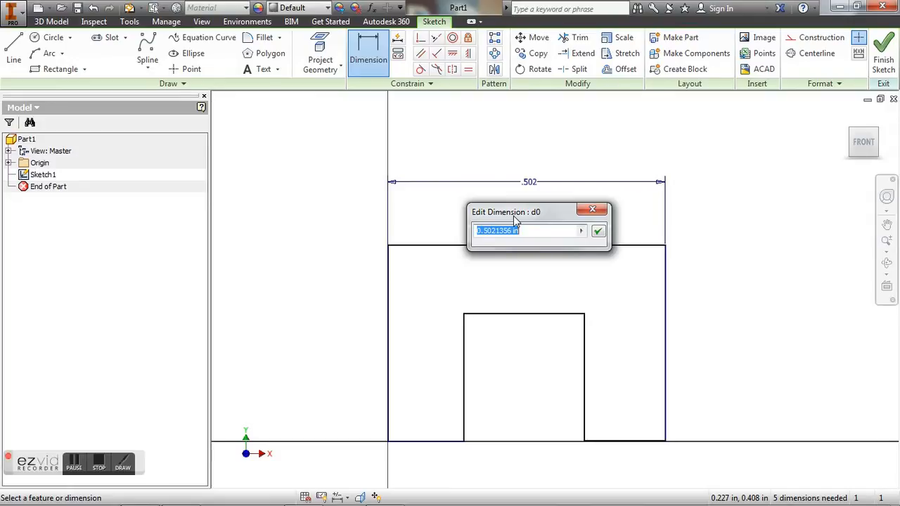
{"action": "left_click", "coordinate": [598, 231]}
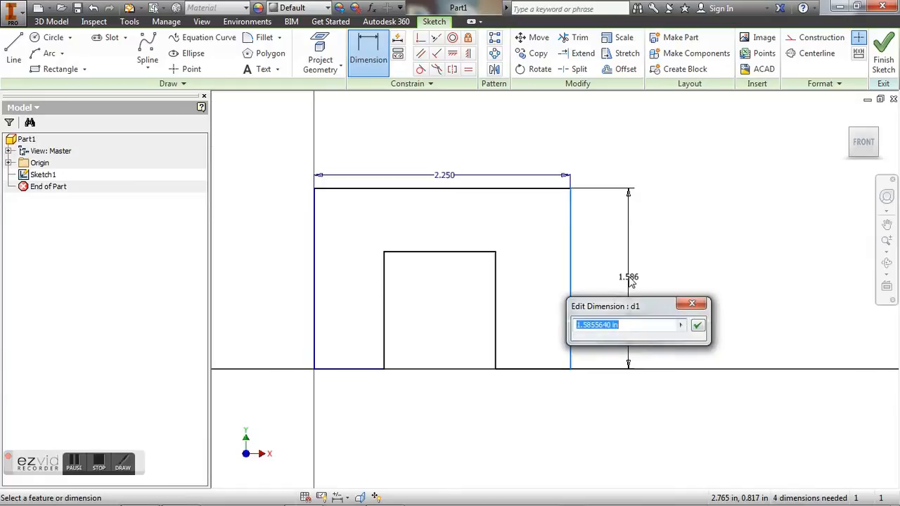
- Dimension side height 1.500, notch height and width .750, and notch offset .750, skipping the redundant dimension
{"action": "left_click", "coordinate": [697, 324]}
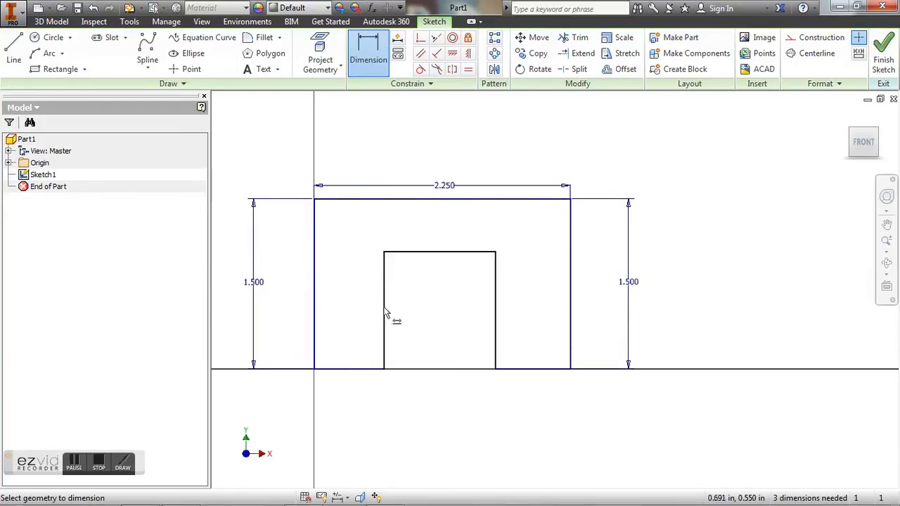
{"action": "left_click", "coordinate": [384, 310]}
{"action": "type", "text": ".75"}
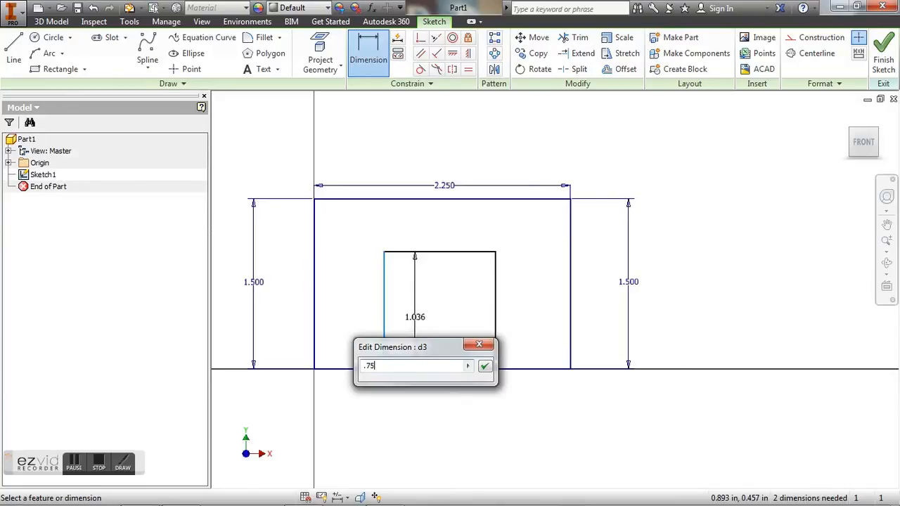
{"action": "left_click", "coordinate": [484, 366]}
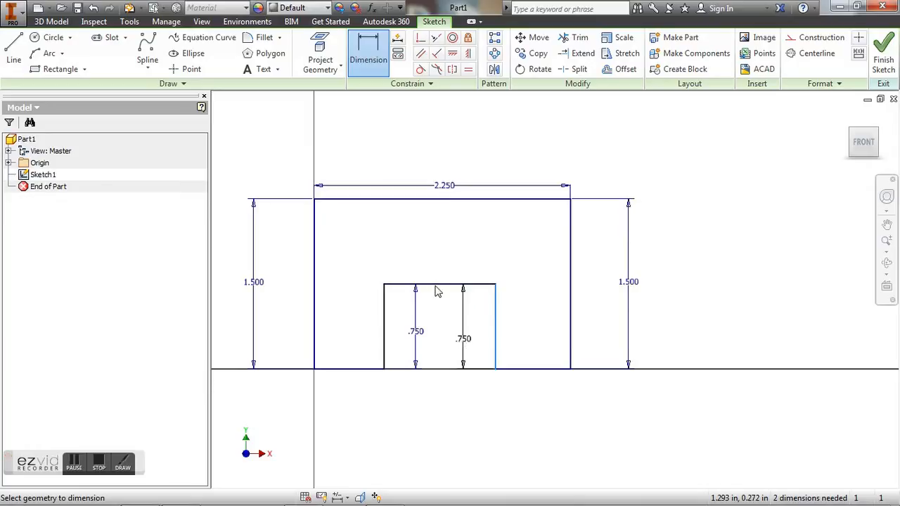
{"action": "mouse_move", "coordinate": [443, 283]}
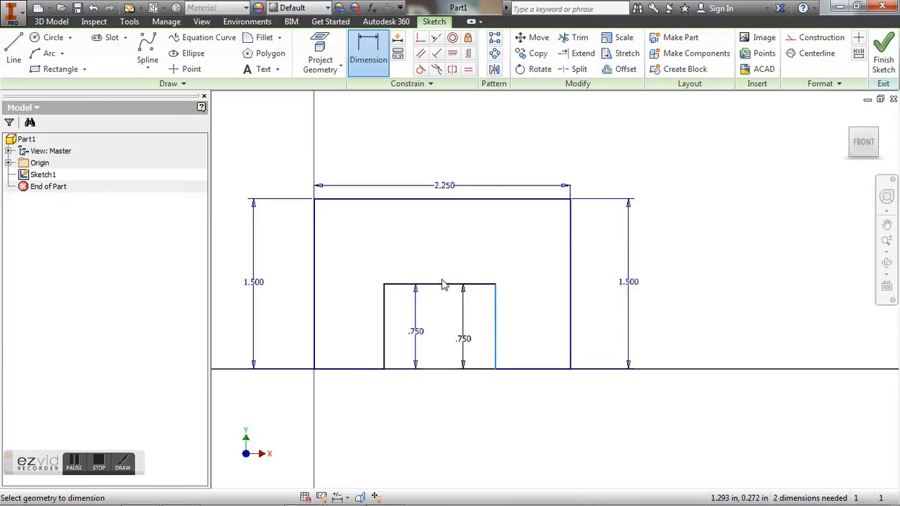
{"action": "left_click", "coordinate": [461, 338]}
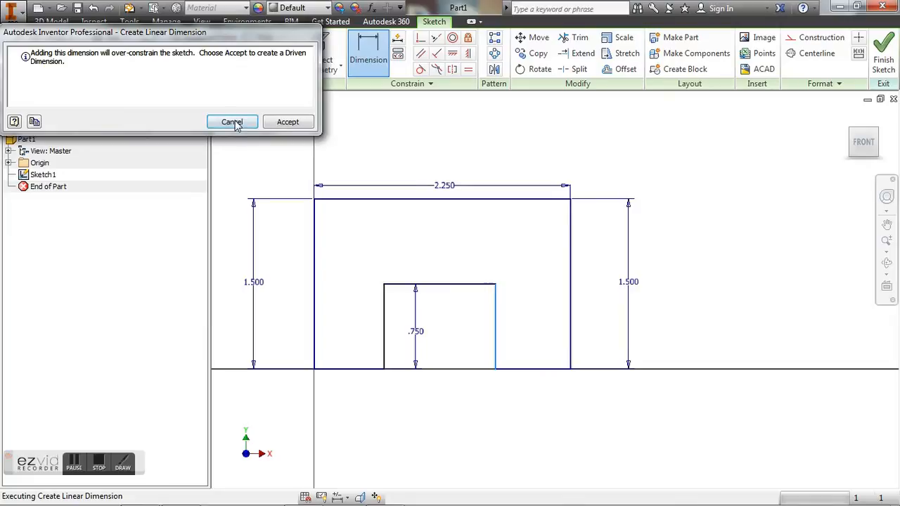
{"action": "left_click", "coordinate": [231, 121]}
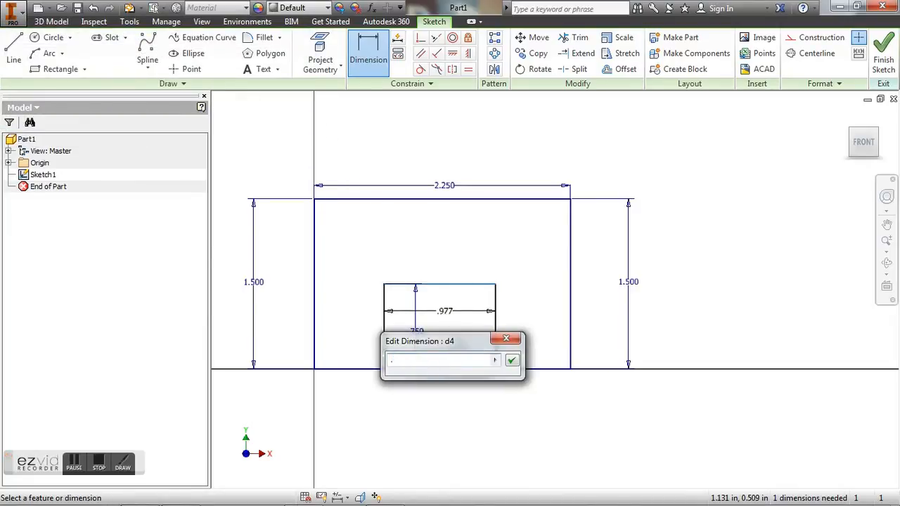
{"action": "left_click", "coordinate": [511, 360]}
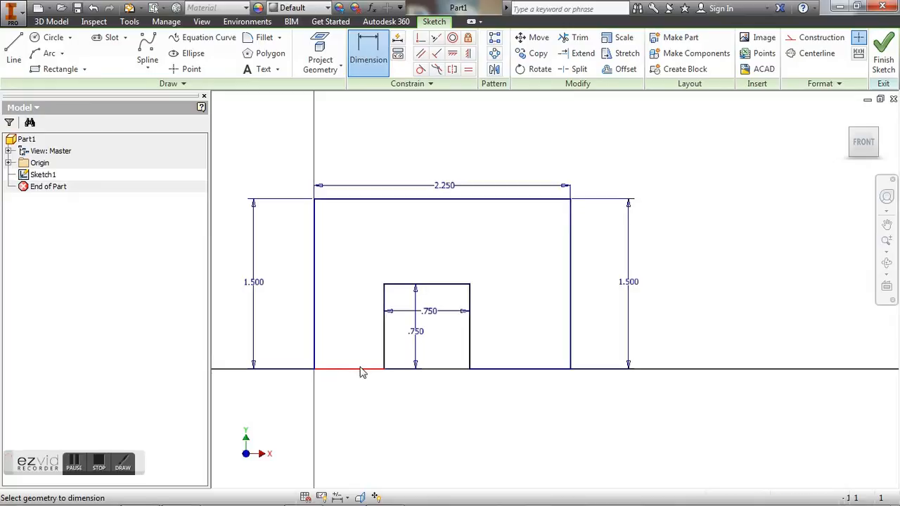
{"action": "left_click", "coordinate": [350, 386]}
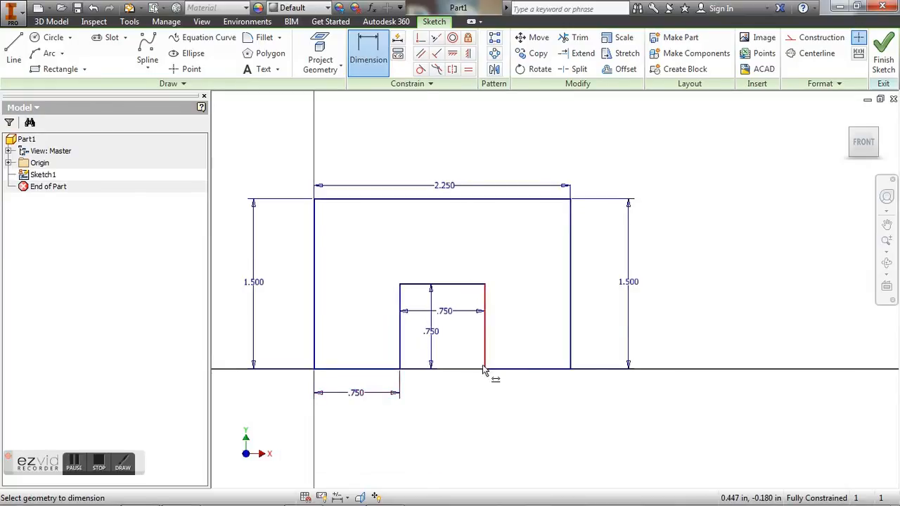
- Exit the Dimension tool through the right-click OK option
{"action": "right_click", "coordinate": [485, 371]}
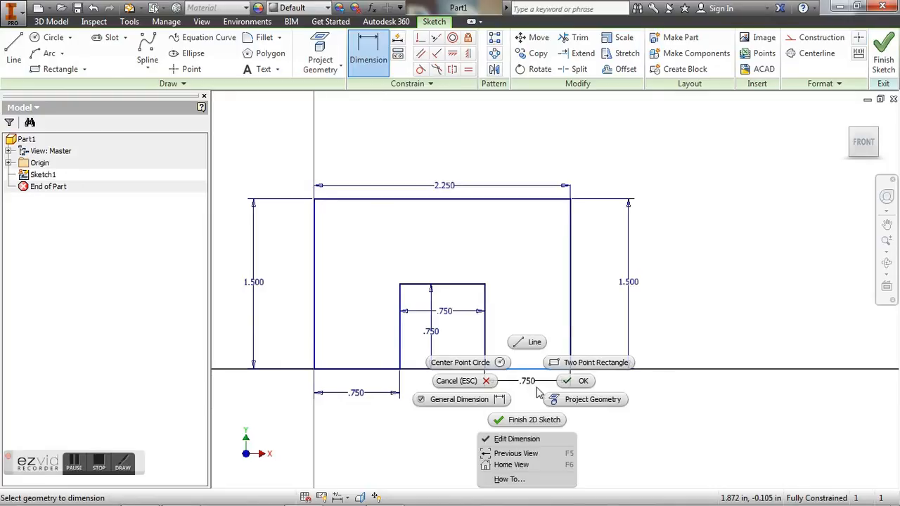
{"action": "left_click", "coordinate": [575, 381]}
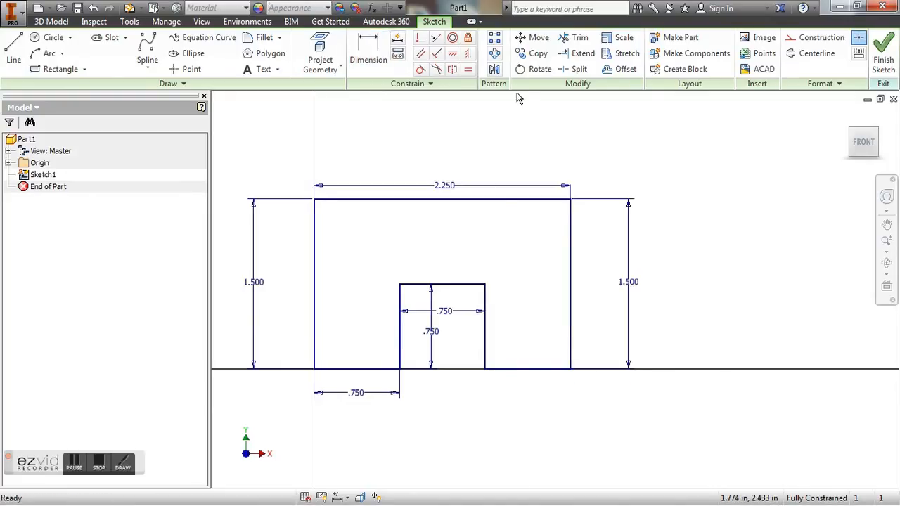
{"action": "mouse_move", "coordinate": [440, 255]}
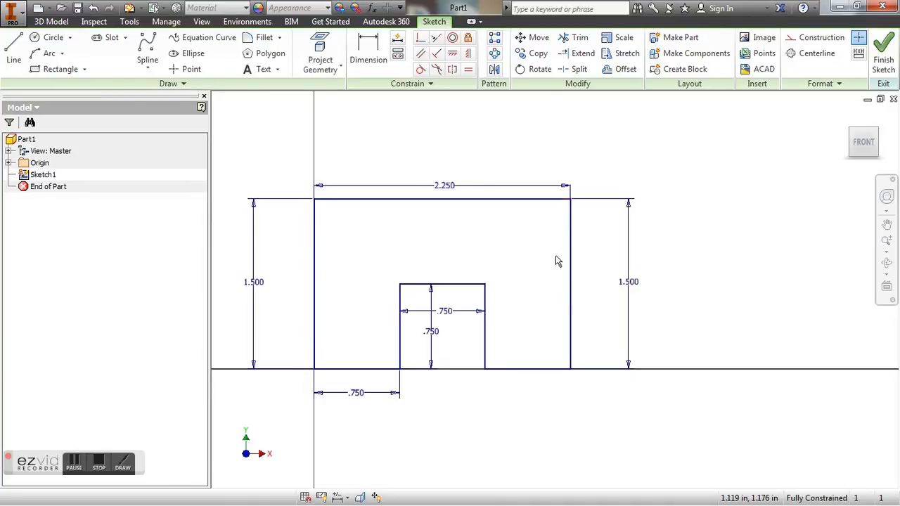
{"action": "mouse_move", "coordinate": [459, 220]}
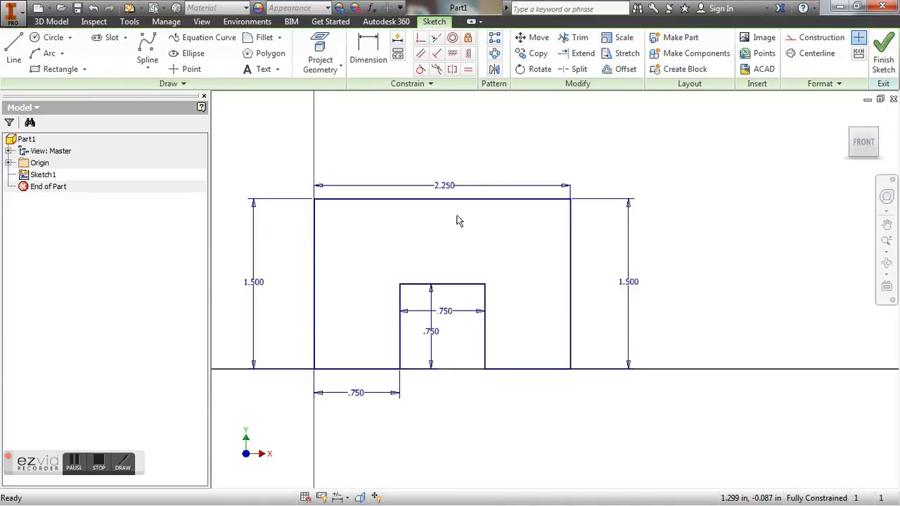
- Finish the sketch and extrude the notched profile 0.75 in into Extrusion1
{"action": "right_click", "coordinate": [459, 221]}
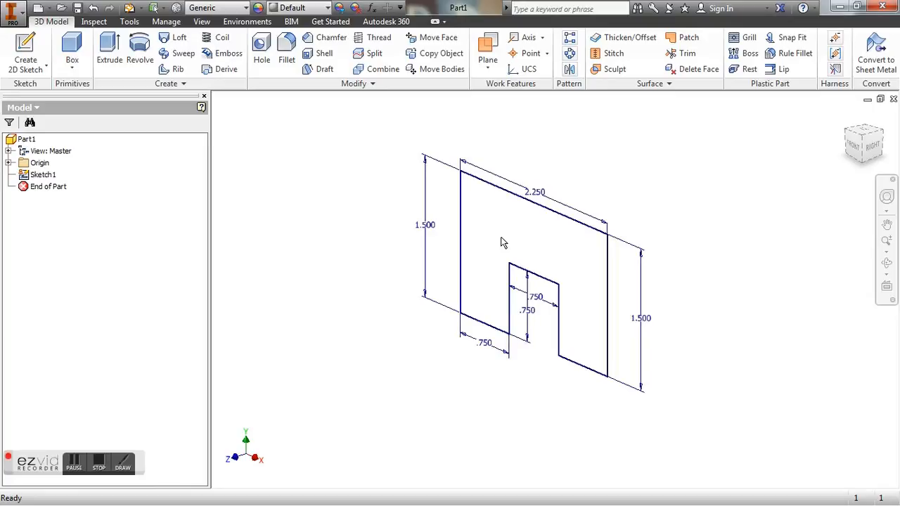
{"action": "right_click", "coordinate": [503, 243]}
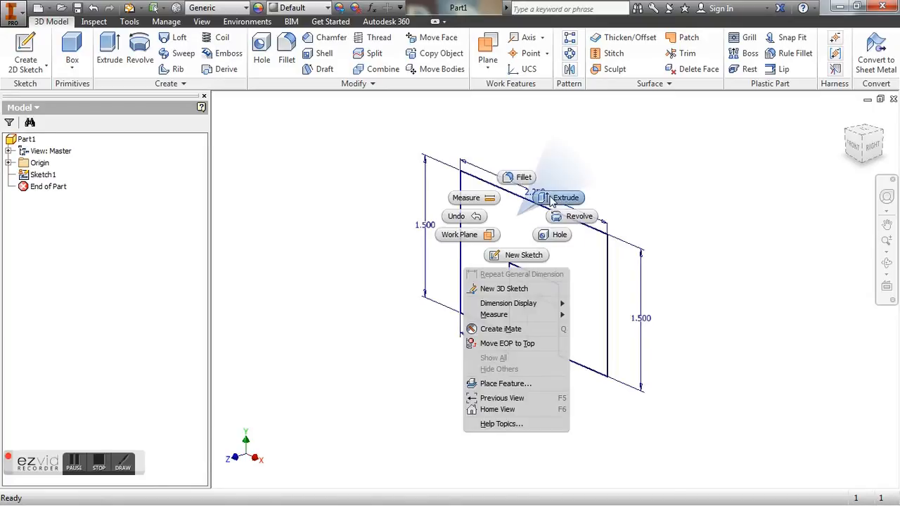
{"action": "left_click", "coordinate": [558, 197]}
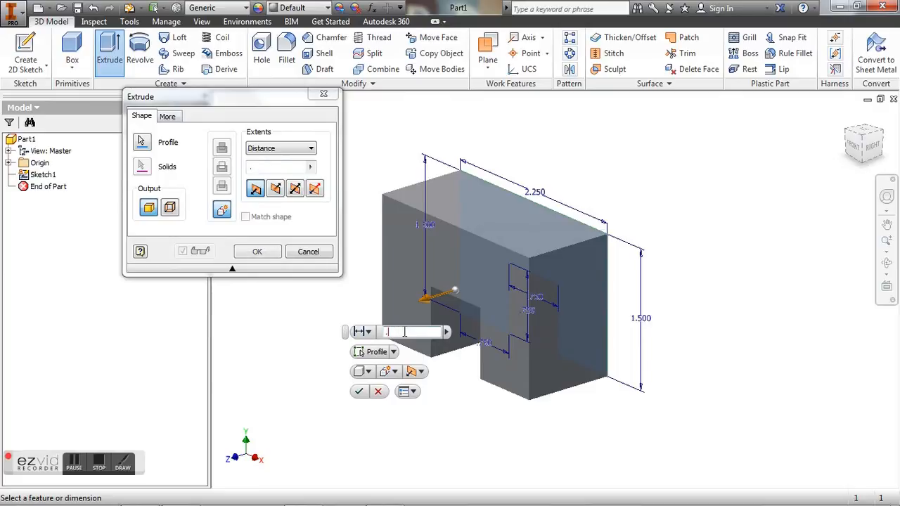
{"action": "type", "text": ".75"}
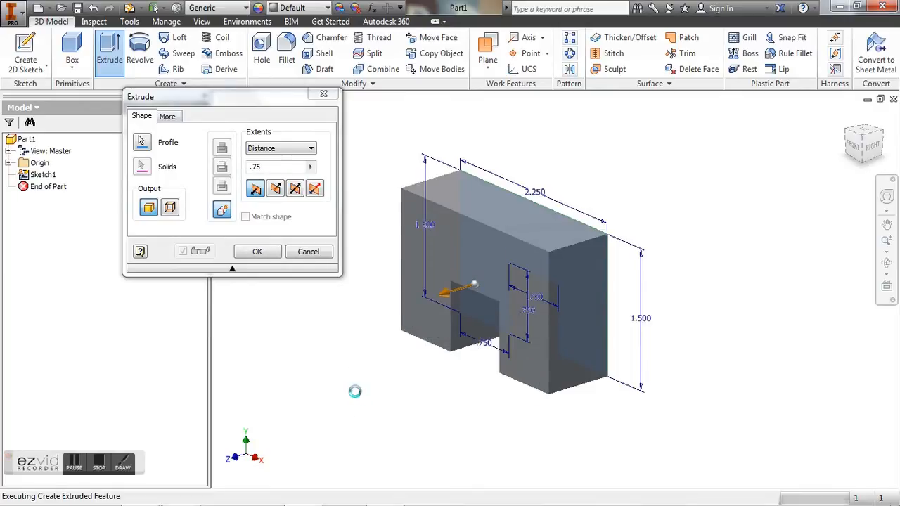
{"action": "left_click", "coordinate": [257, 251]}
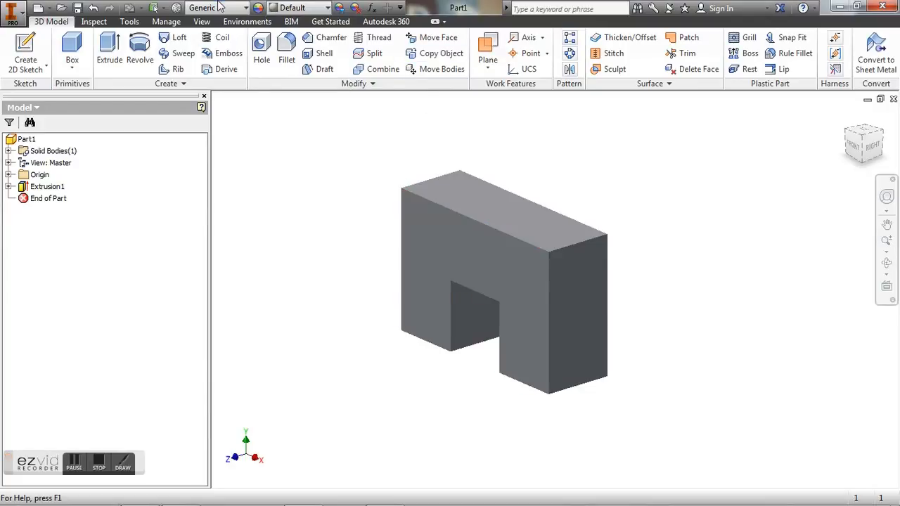
{"action": "mouse_move", "coordinate": [286, 21]}
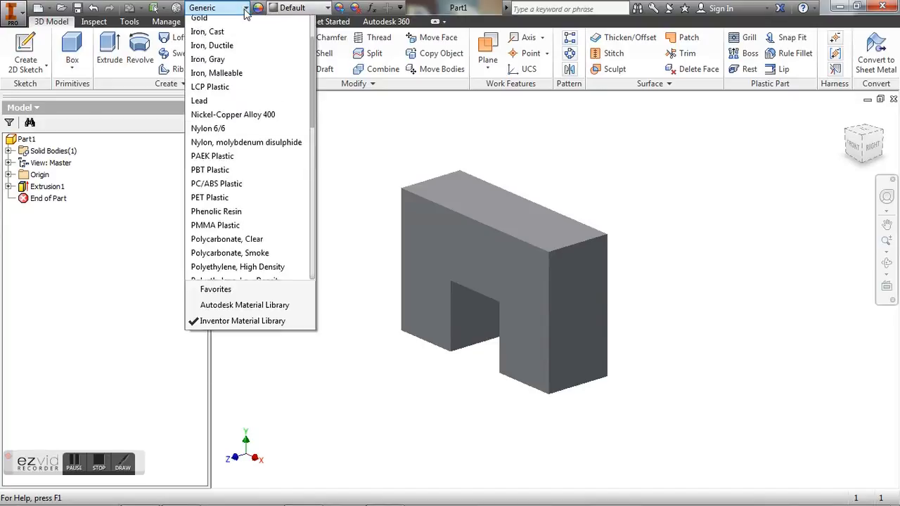
- Set the part material to Wood (Birch) and its appearance to Canary
{"action": "scroll", "scroll_direction": "down", "scroll_amount": 3}
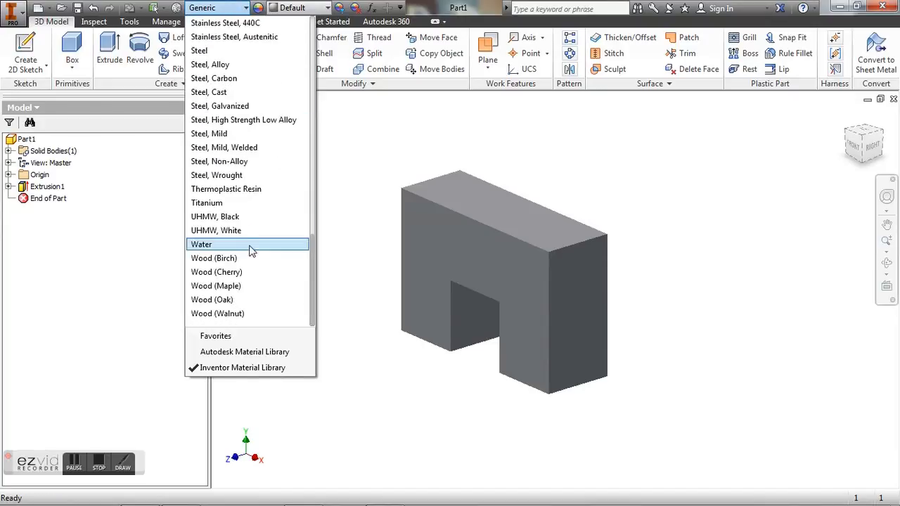
{"action": "left_click", "coordinate": [213, 258]}
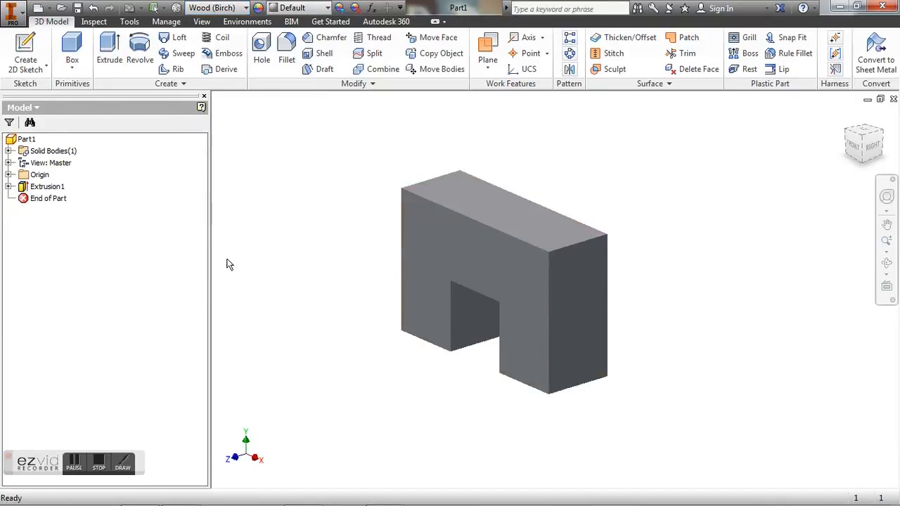
{"action": "left_click", "coordinate": [295, 8]}
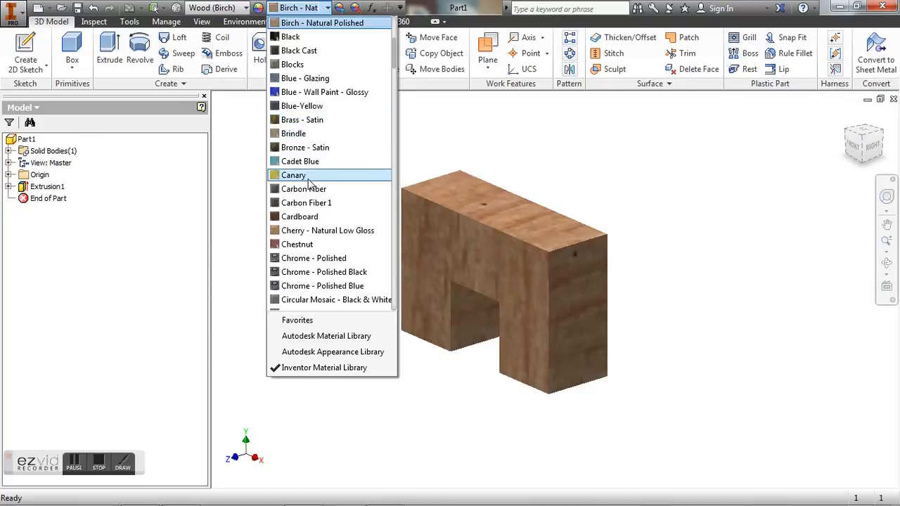
{"action": "left_click", "coordinate": [292, 175]}
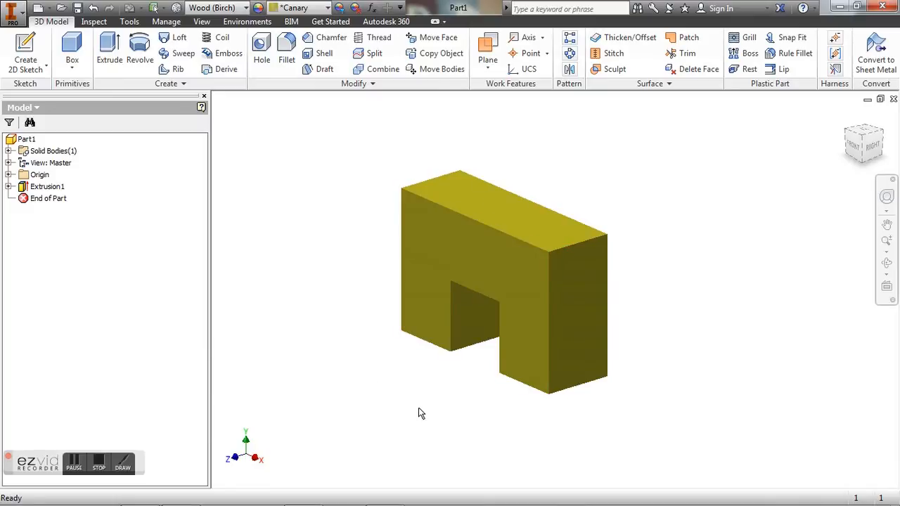
{"action": "mouse_move", "coordinate": [369, 390]}
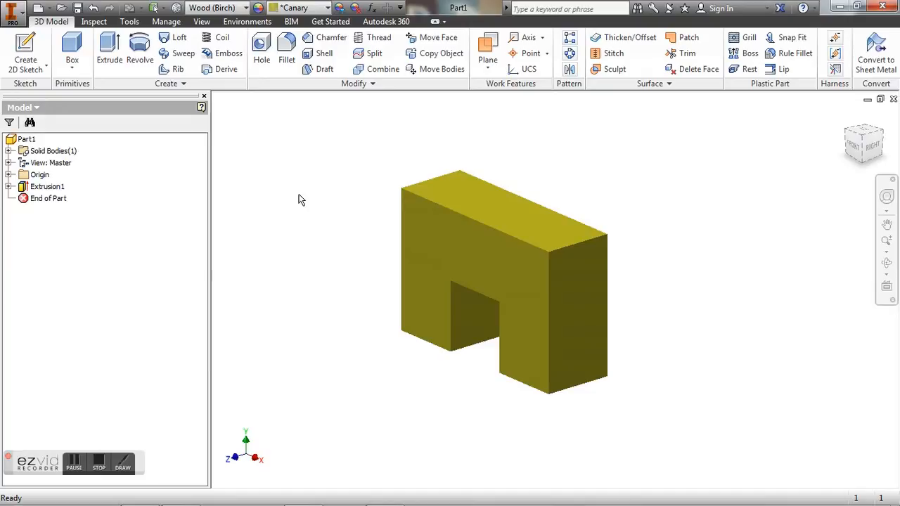
- Start Sketch2 on the block's front face and begin a rectangle at the notch's top corner
{"action": "left_click", "coordinate": [454, 263]}
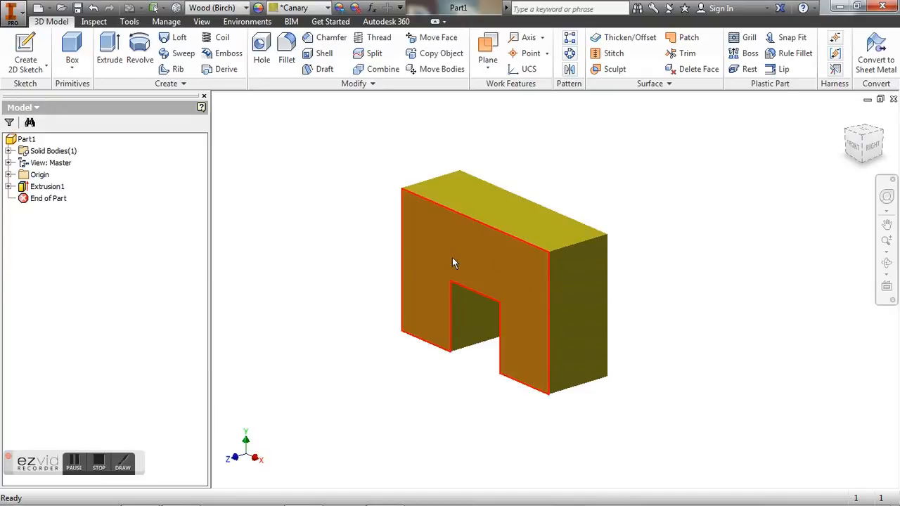
{"action": "mouse_move", "coordinate": [498, 262]}
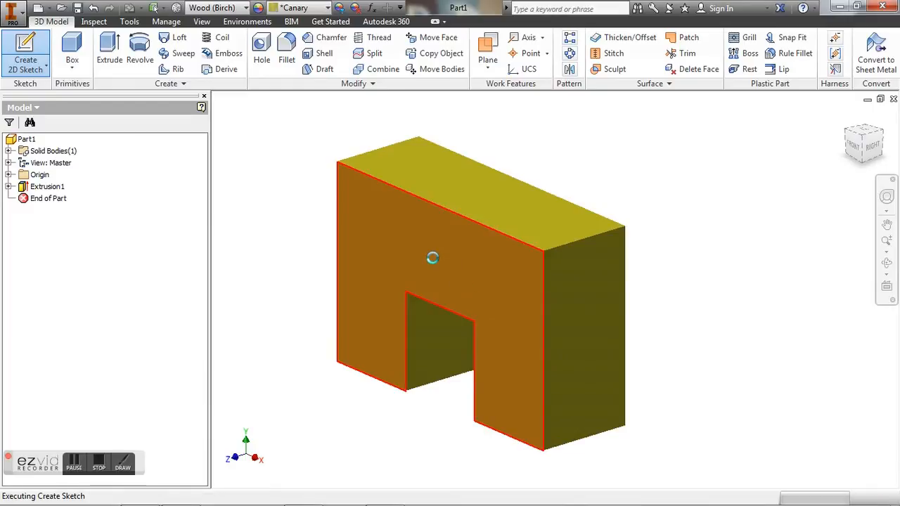
{"action": "left_click", "coordinate": [431, 257]}
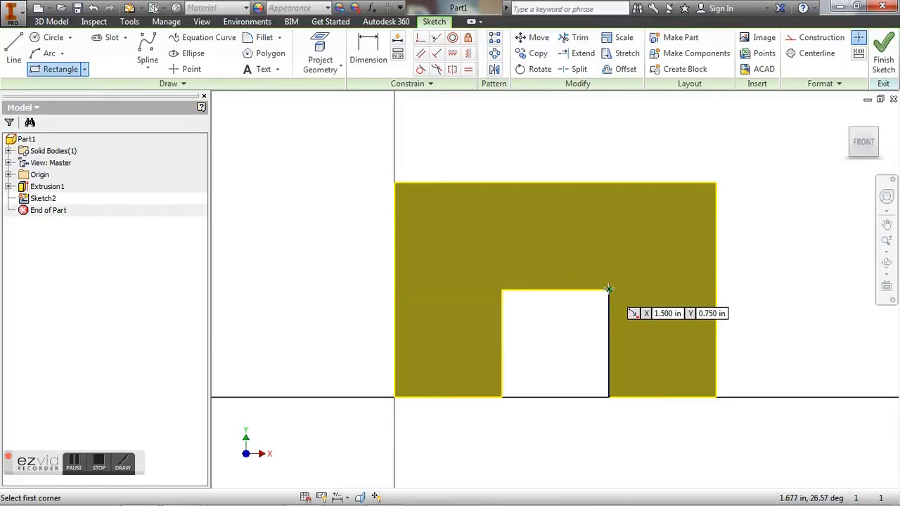
{"action": "left_click", "coordinate": [608, 289]}
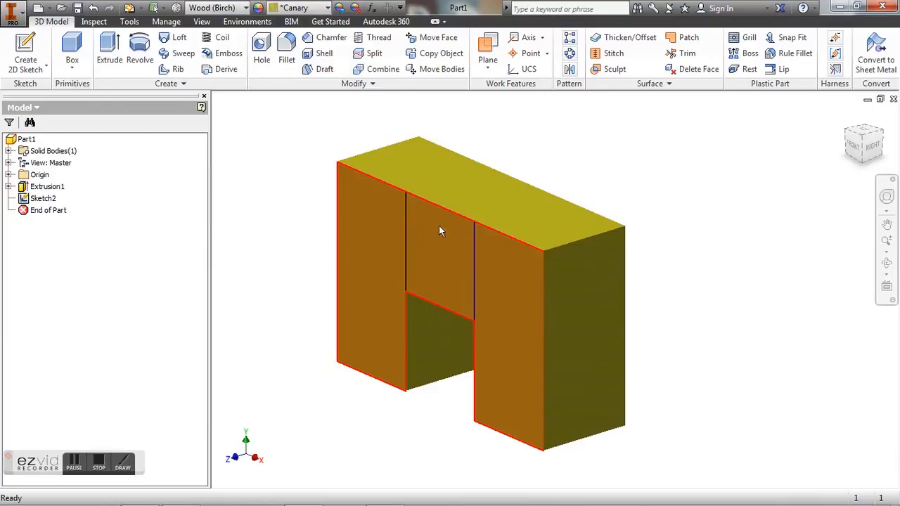
{"action": "mouse_move", "coordinate": [446, 259]}
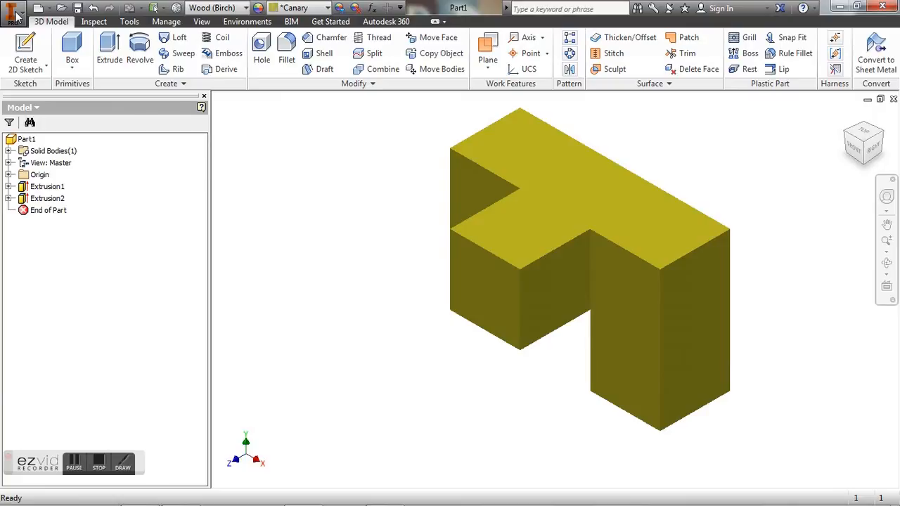
- Save the part, keeping the current folder, under the file name ET_CANARY
{"action": "left_click", "coordinate": [13, 12]}
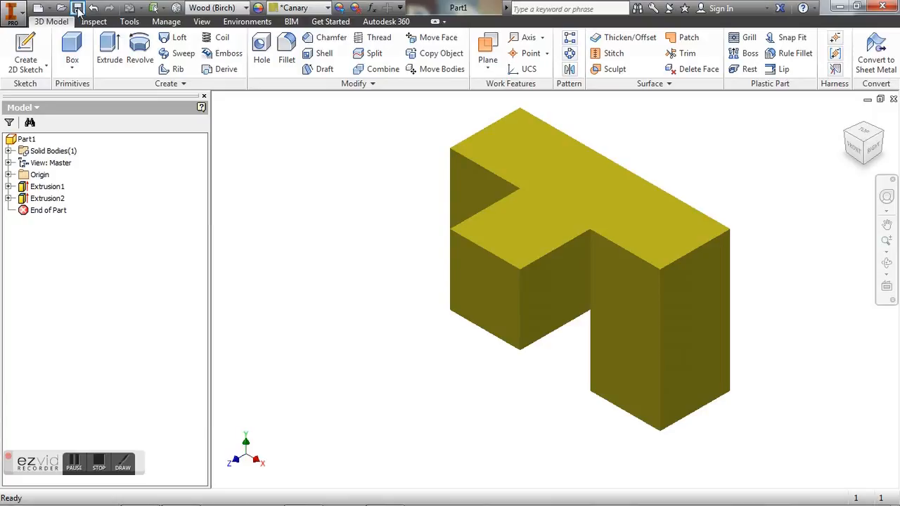
{"action": "left_click", "coordinate": [89, 9]}
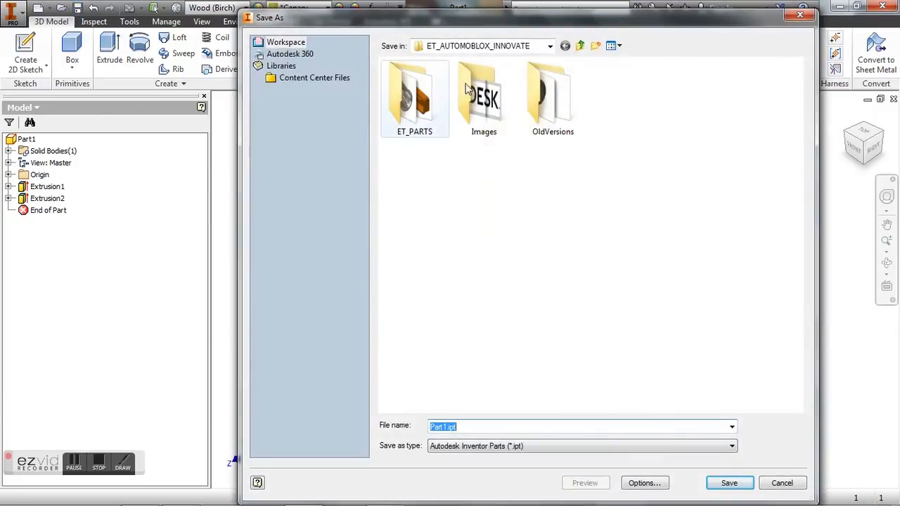
{"action": "left_click", "coordinate": [550, 45]}
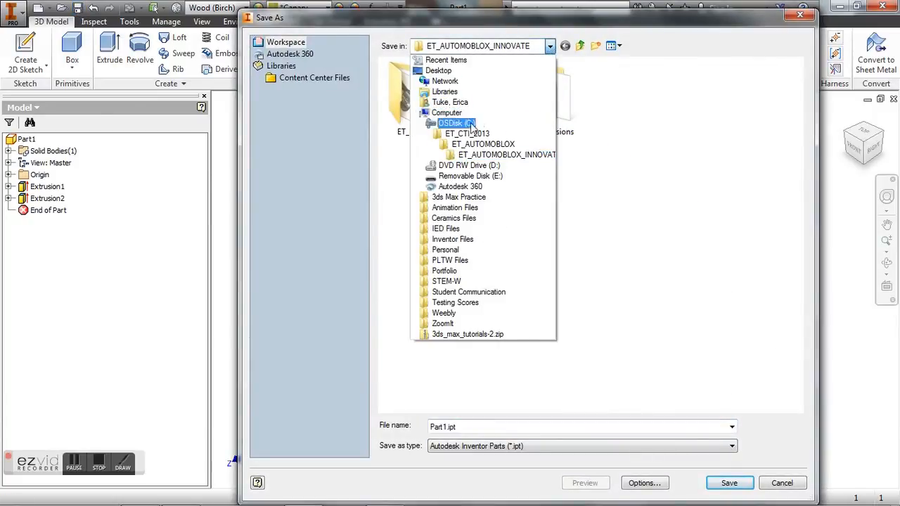
{"action": "mouse_move", "coordinate": [446, 112]}
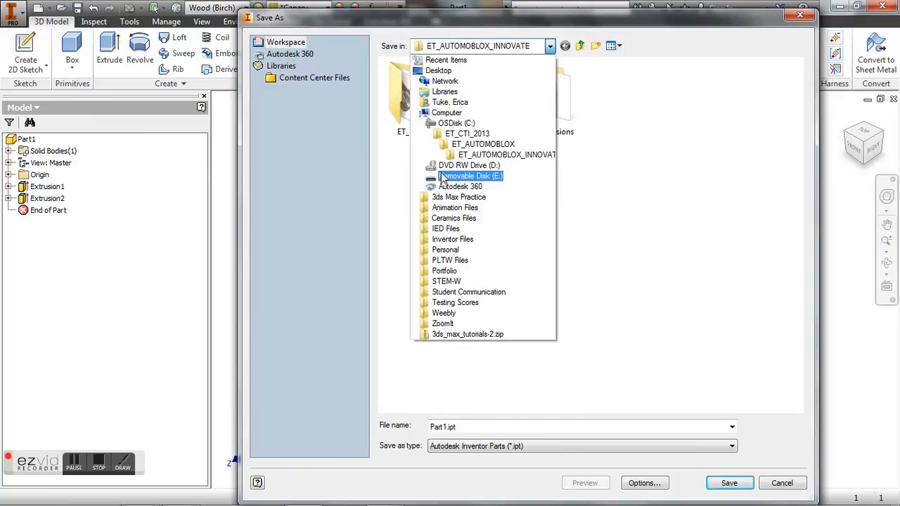
{"action": "left_click", "coordinate": [507, 154]}
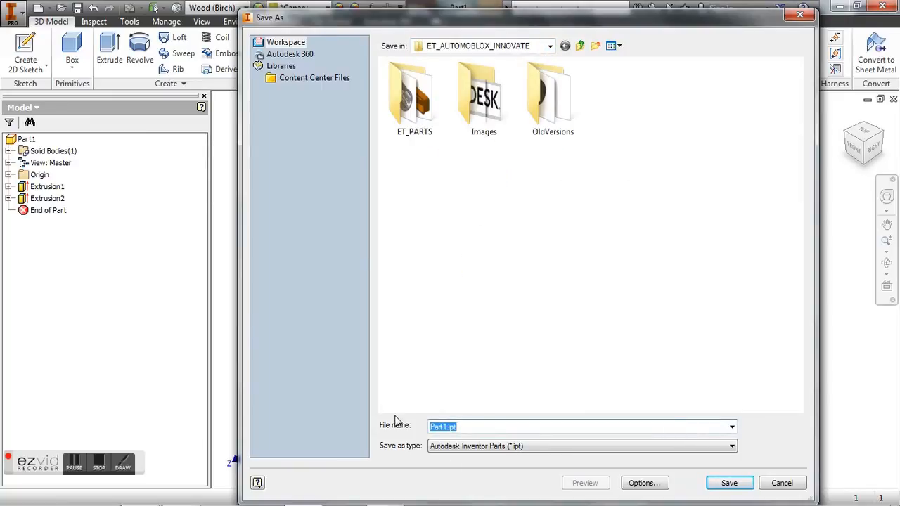
{"action": "type", "text": "ET_CANARY"}
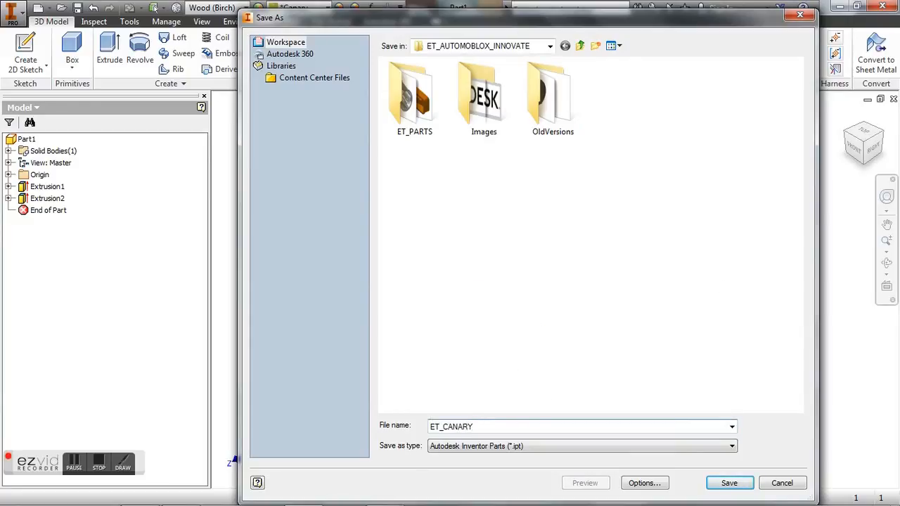
{"action": "mouse_move", "coordinate": [563, 350]}
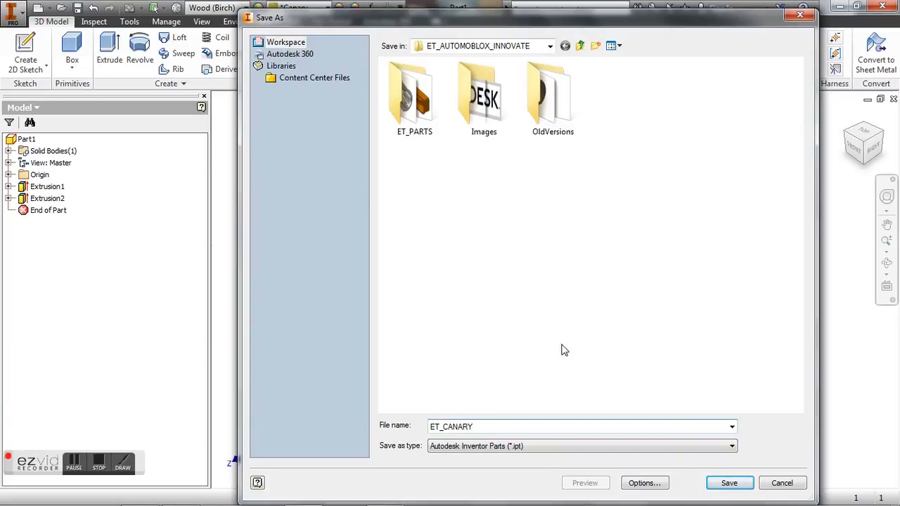